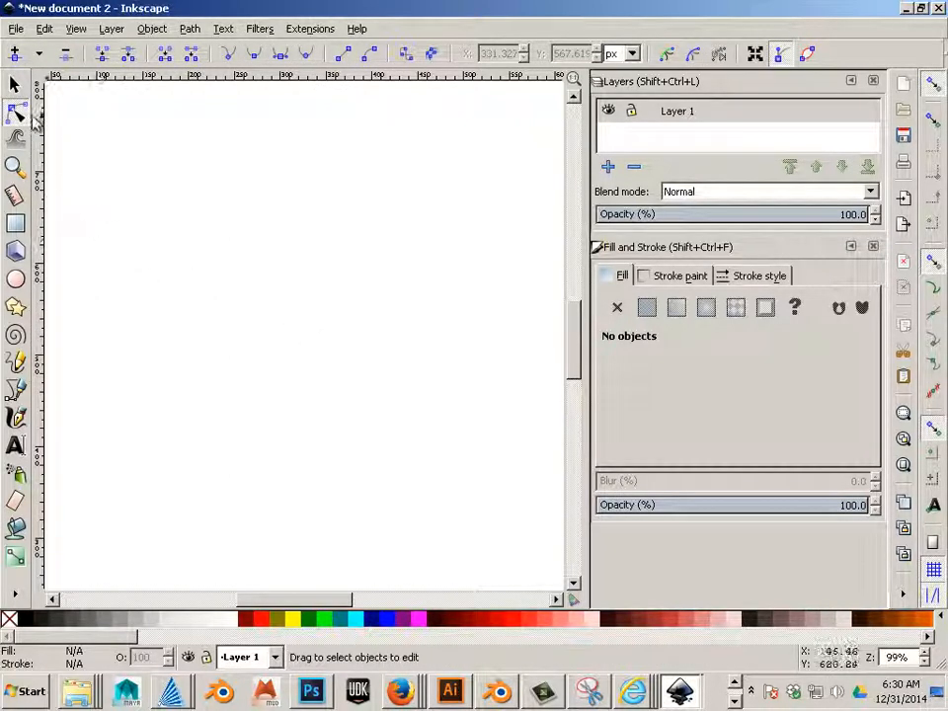
# Draw right-angle straight-line paths with the pen tool: a horizontal baseline and vertical uprights.
pyautogui.click(16, 139)
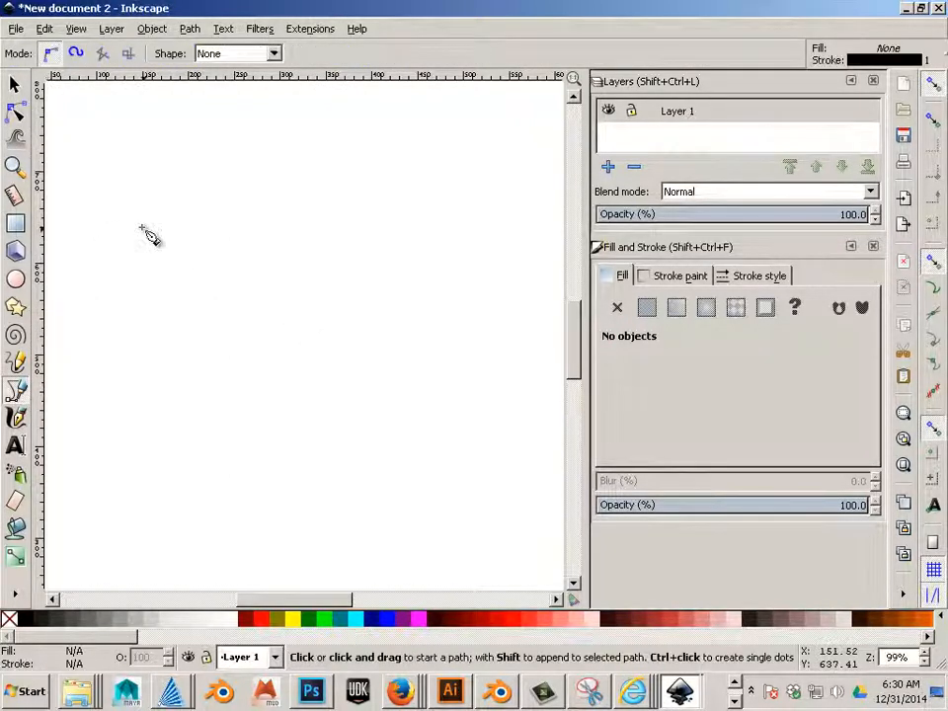
pyautogui.click(119, 227)
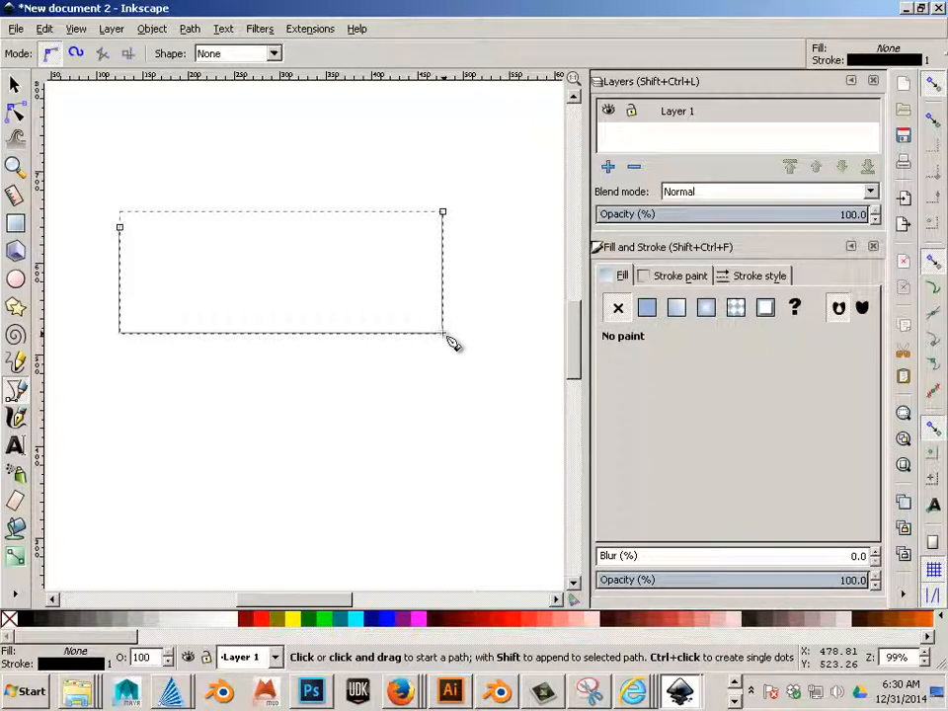
pyautogui.click(442, 332)
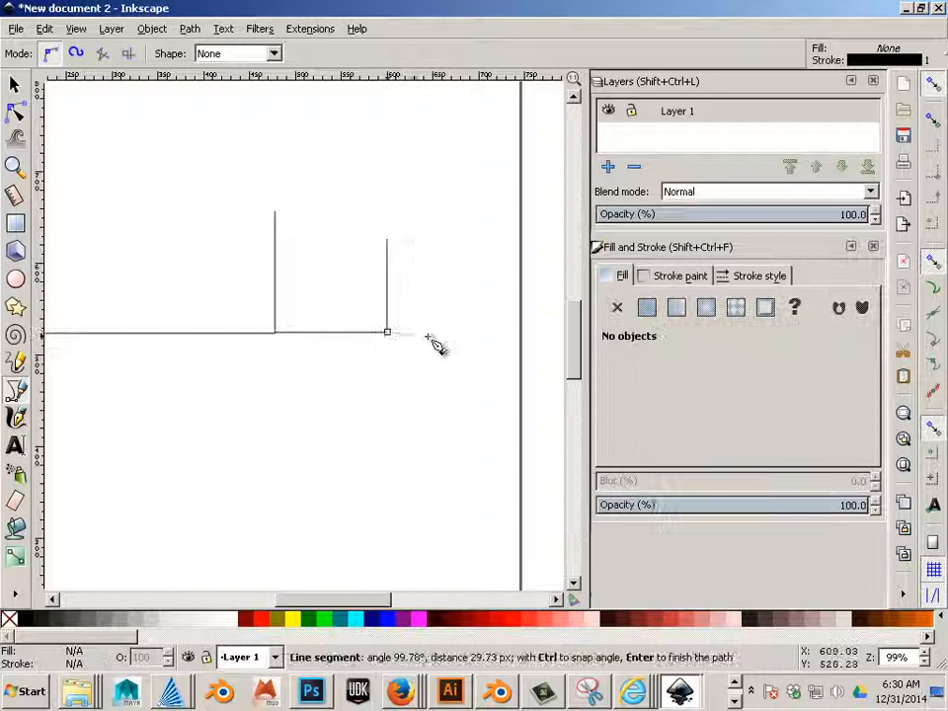
pyautogui.moveTo(497, 199)
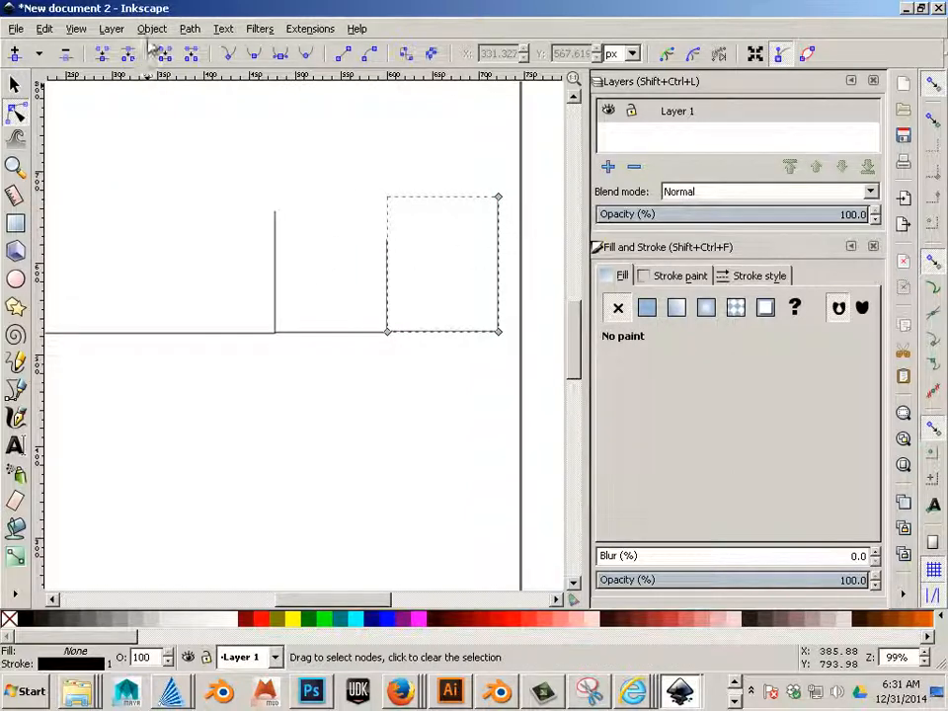
# Use Object > Align and Distribute to align the uprights' top nodes to one height.
pyautogui.click(150, 28)
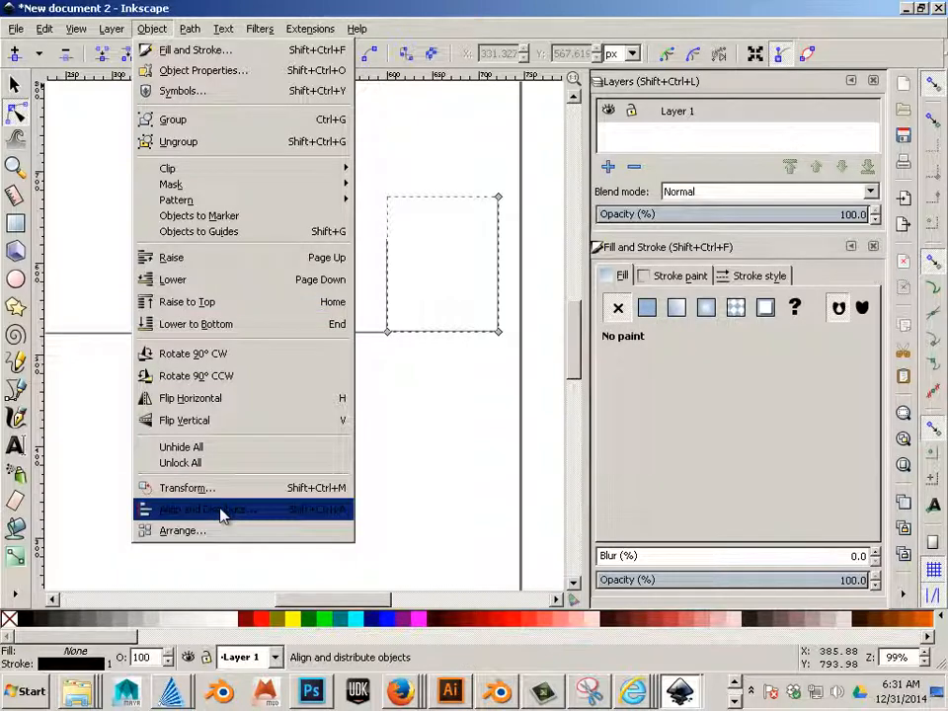
pyautogui.click(213, 509)
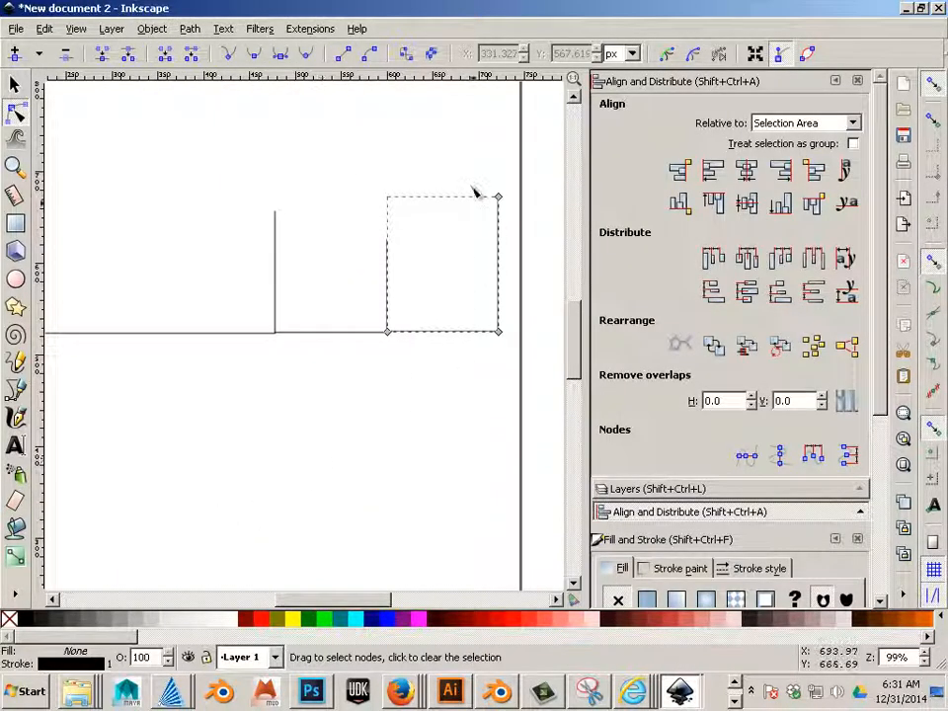
pyautogui.click(498, 195)
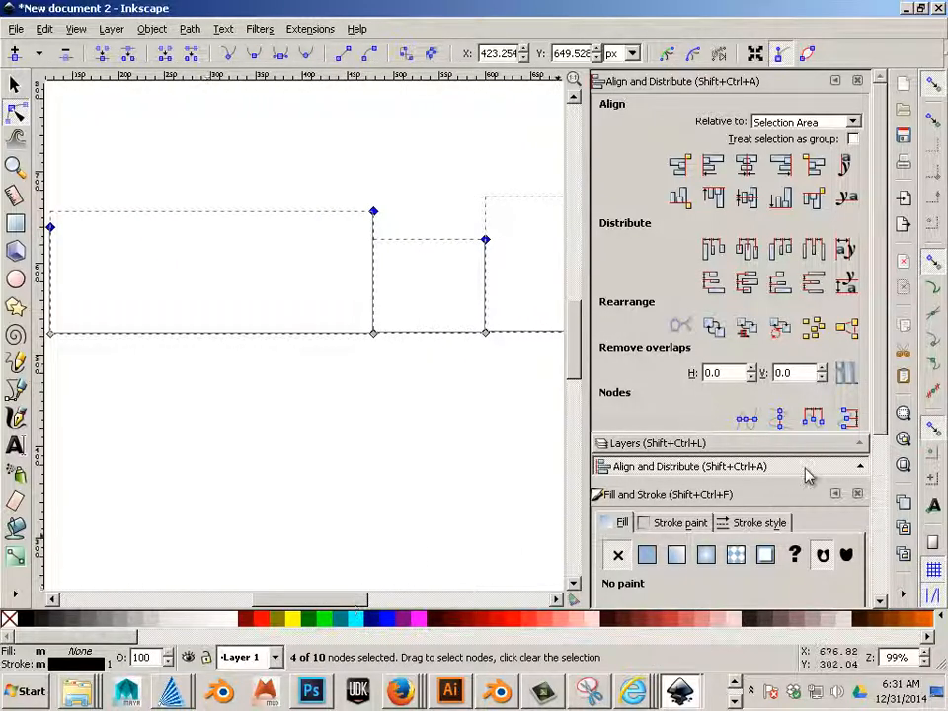
pyautogui.moveTo(746, 419)
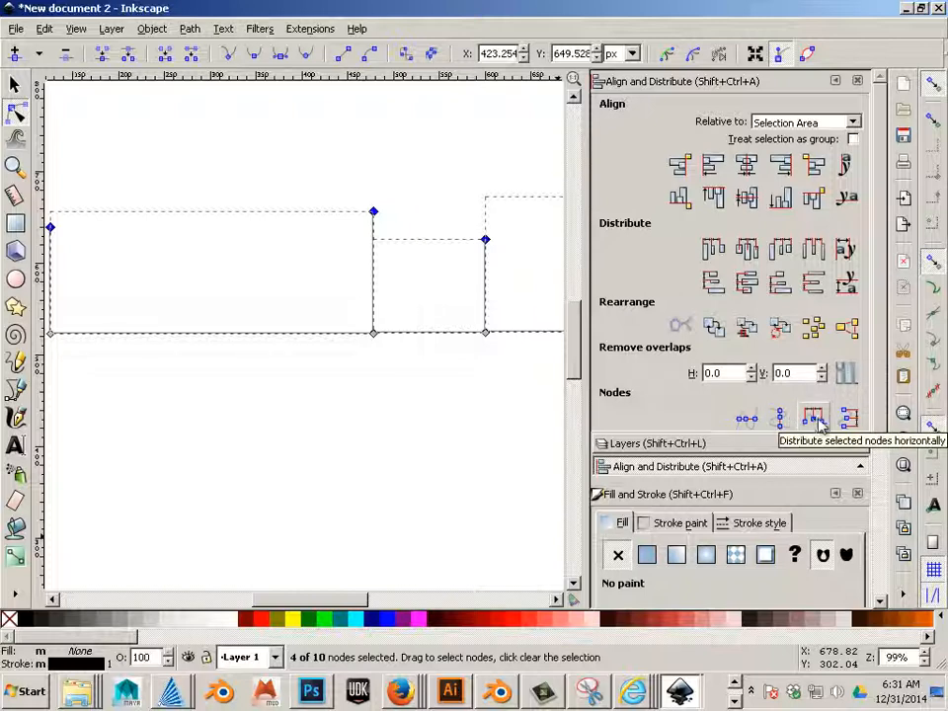
pyautogui.moveTo(746, 419)
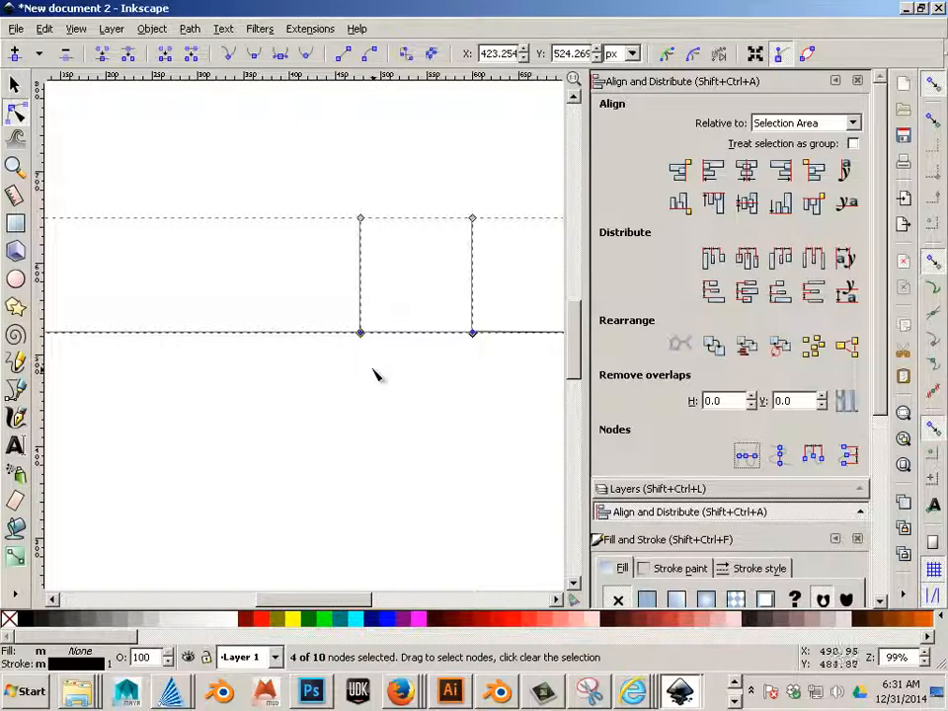
pyautogui.moveTo(509, 319)
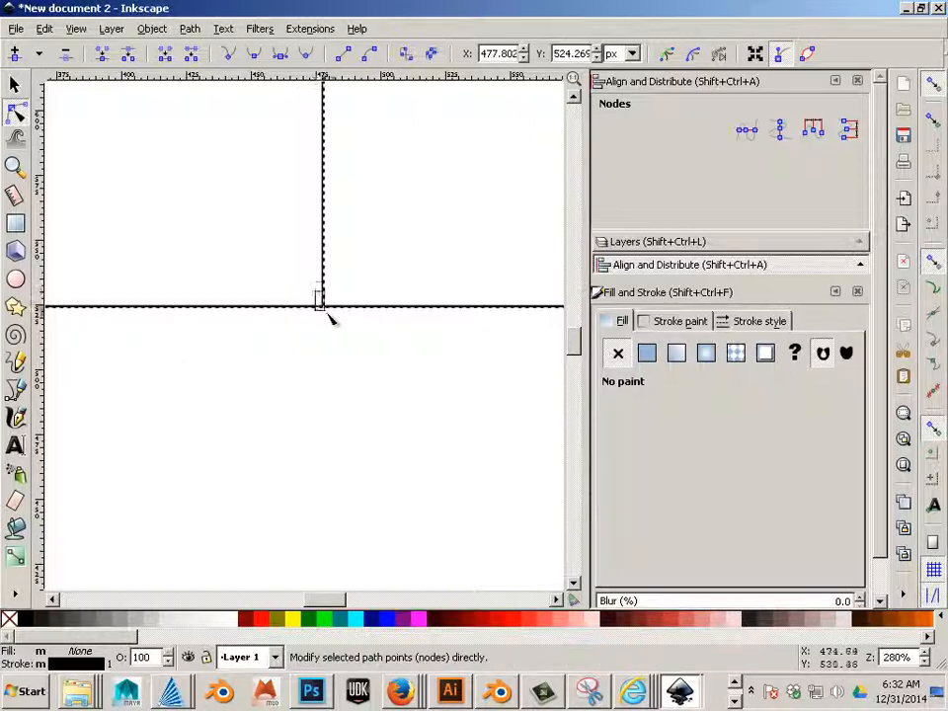
# Move the stray end node at the junction back onto the shared baseline.
pyautogui.click(324, 306)
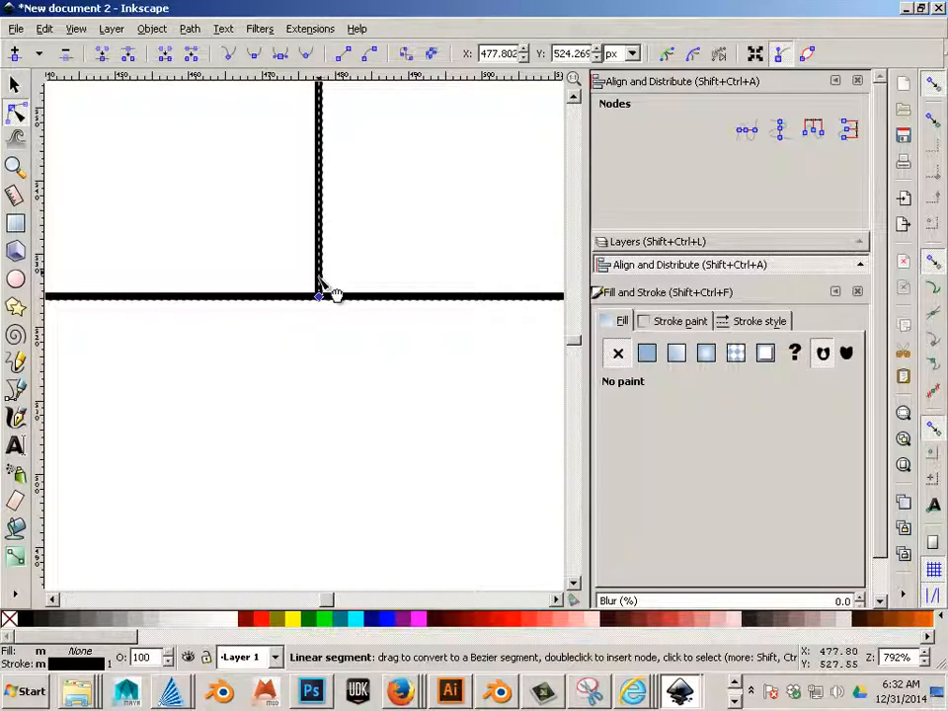
pyautogui.click(320, 297)
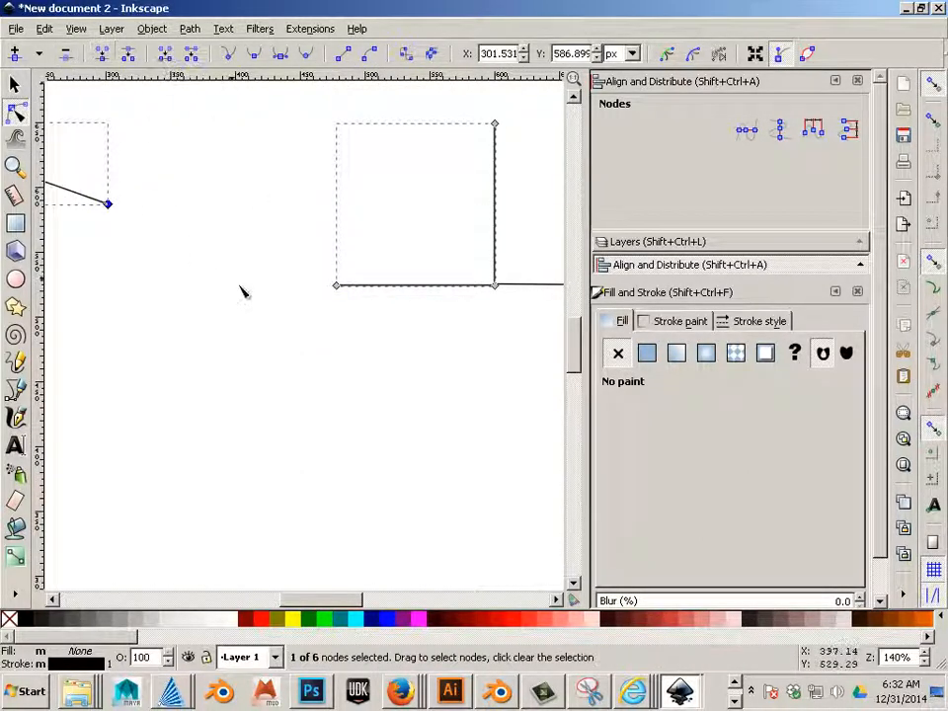
pyautogui.moveTo(249, 300)
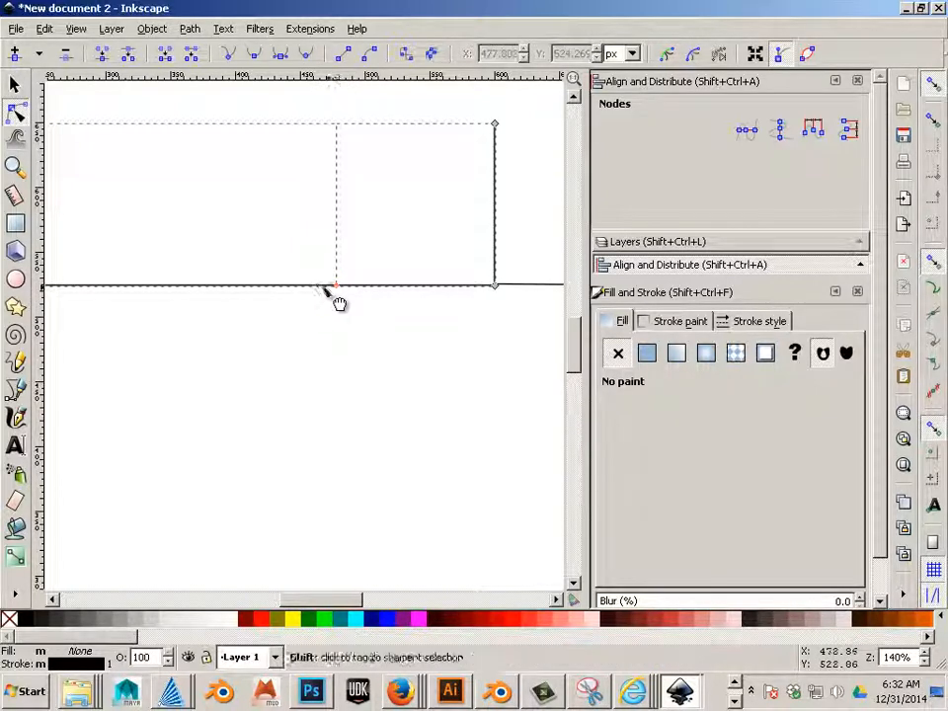
# Select both right-angle paths and combine them into one path (Ctrl+K).
pyautogui.click(335, 284)
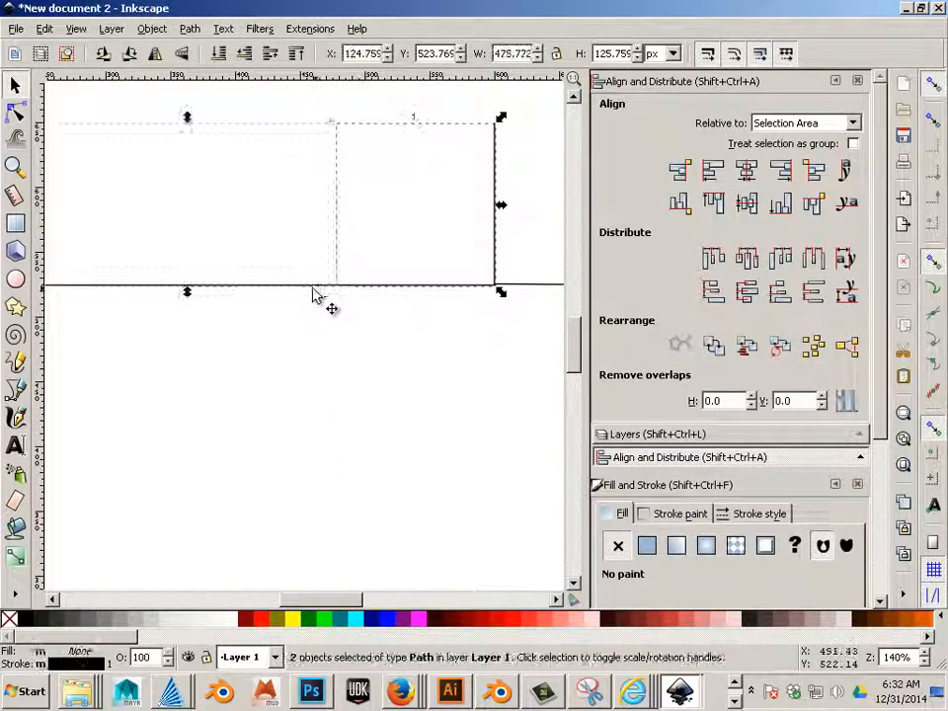
pyautogui.click(150, 28)
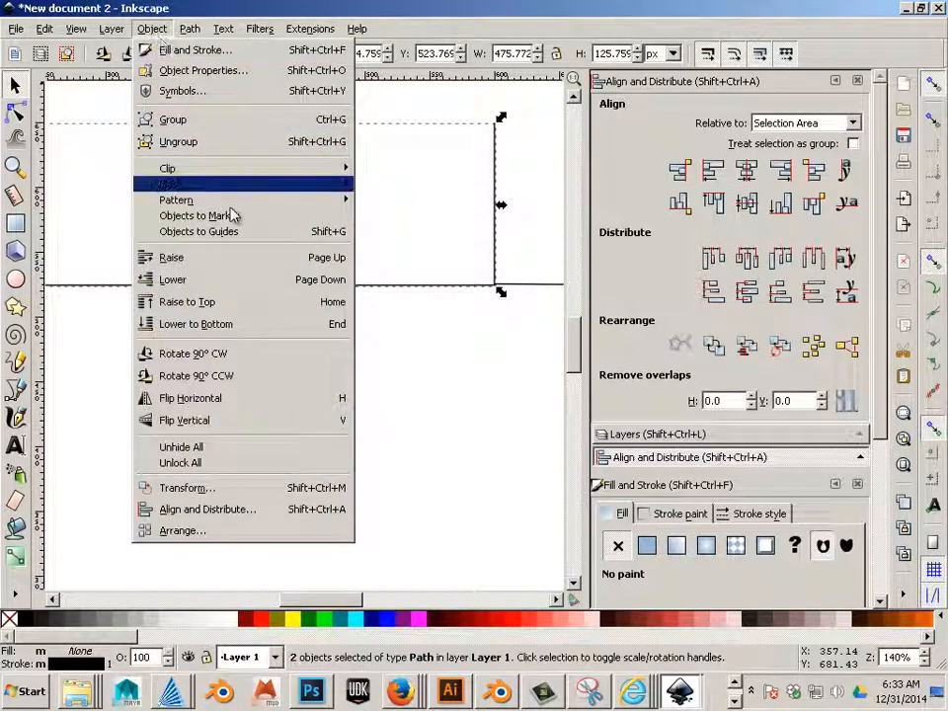
pyautogui.click(189, 28)
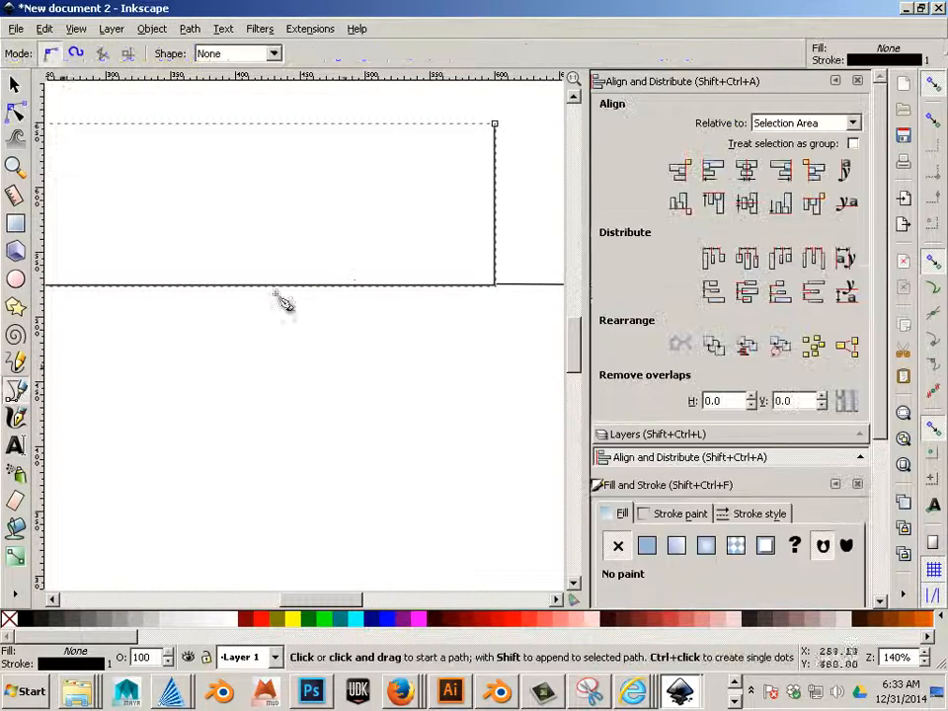
pyautogui.click(316, 284)
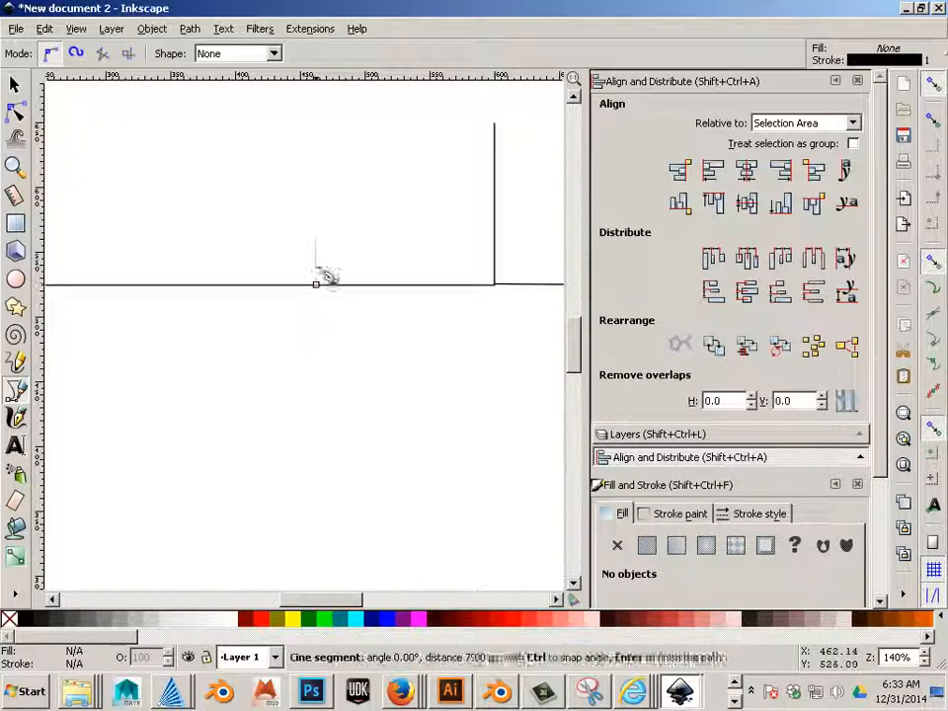
pyautogui.moveTo(336, 118)
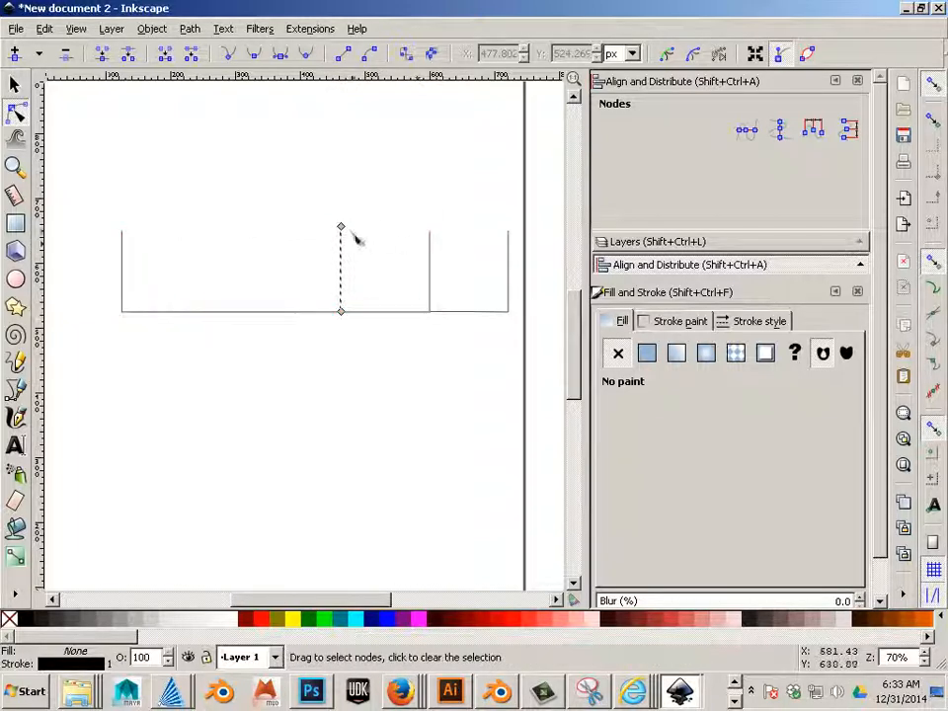
# Draw a new vertical upright from the baseline and adjust its top node.
pyautogui.click(339, 227)
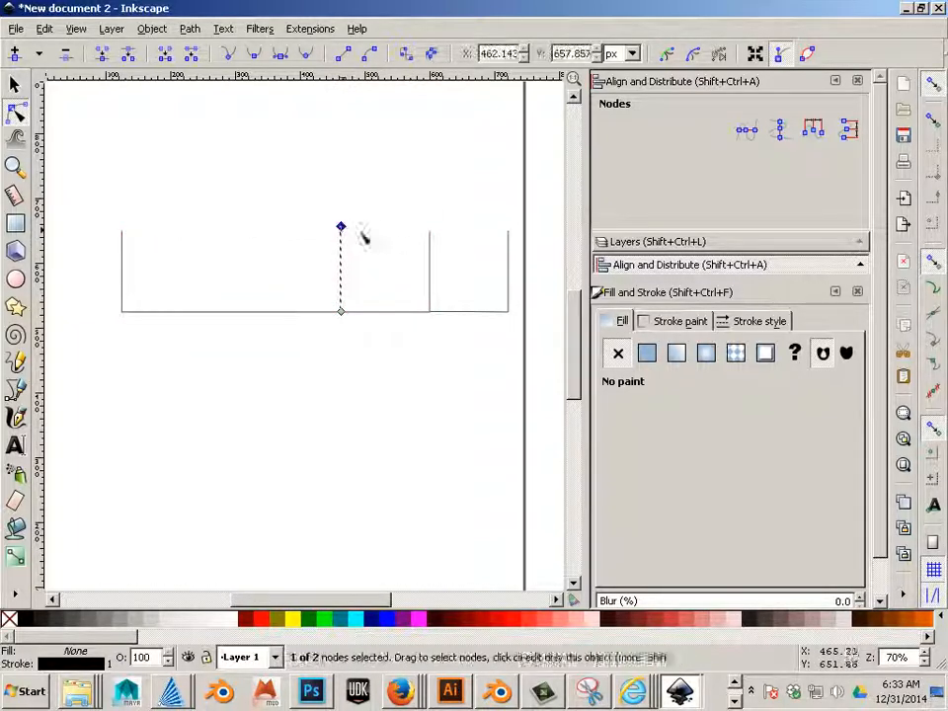